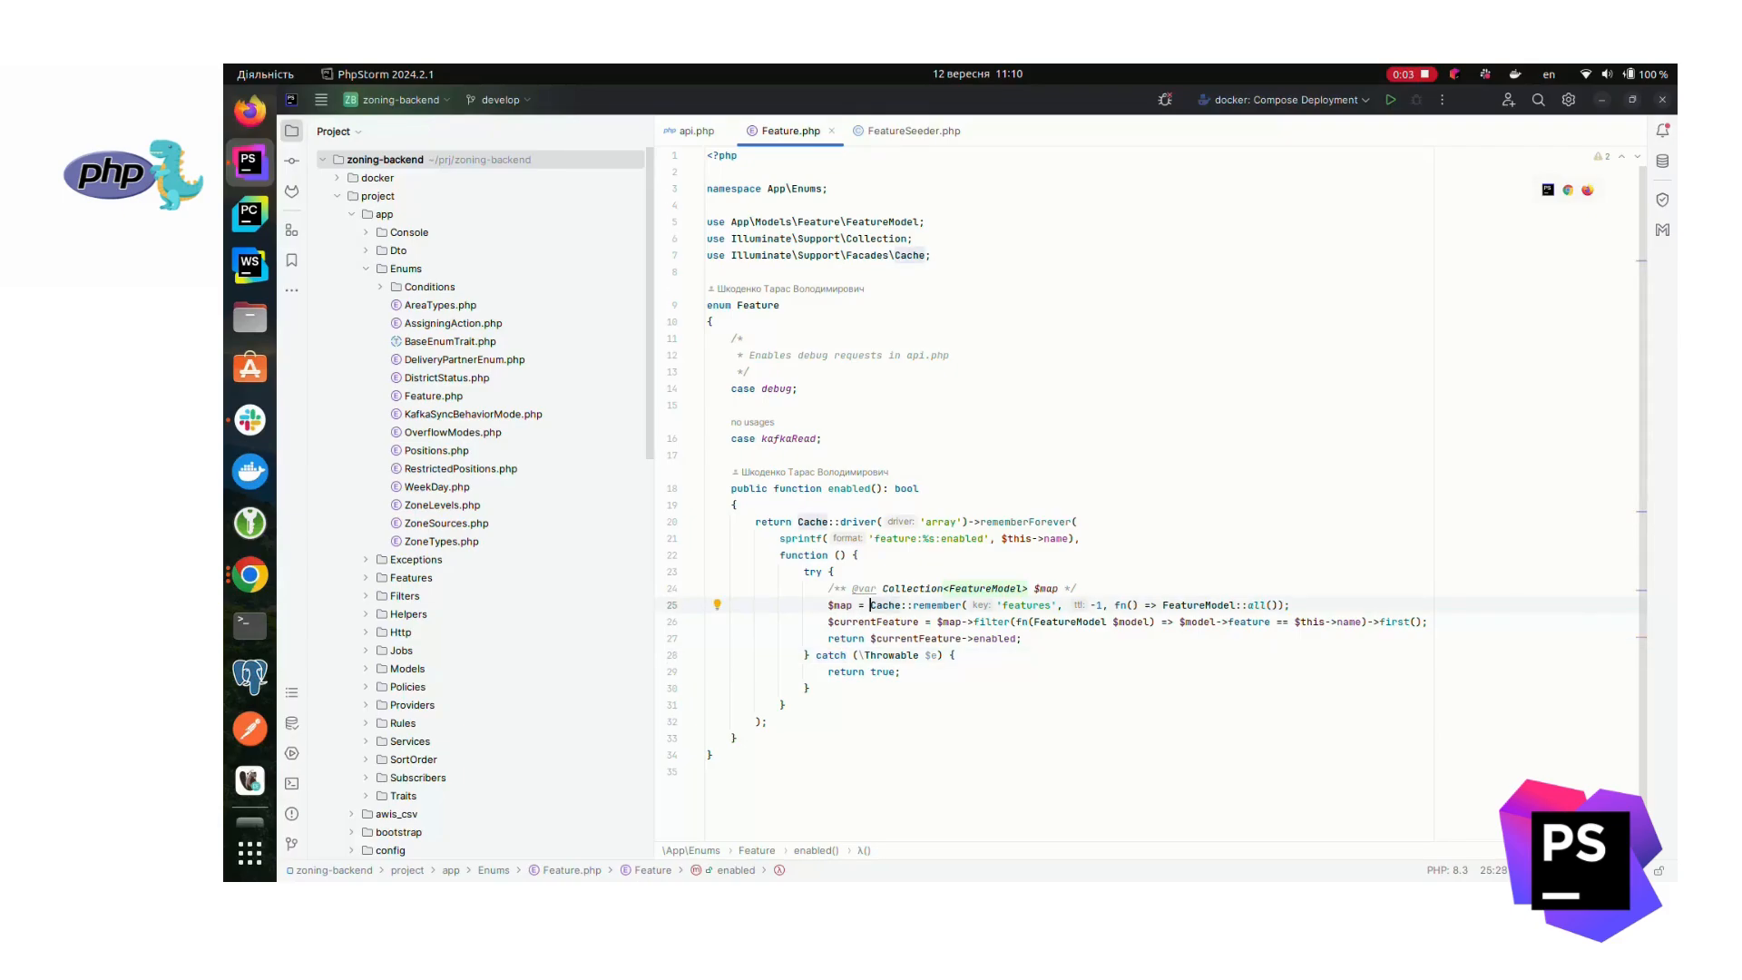
Step: Select Cache in Feature.php and open the Illuminate\Support\Facades Cache class via class search
{"action": "double_click", "coordinate": [884, 605]}
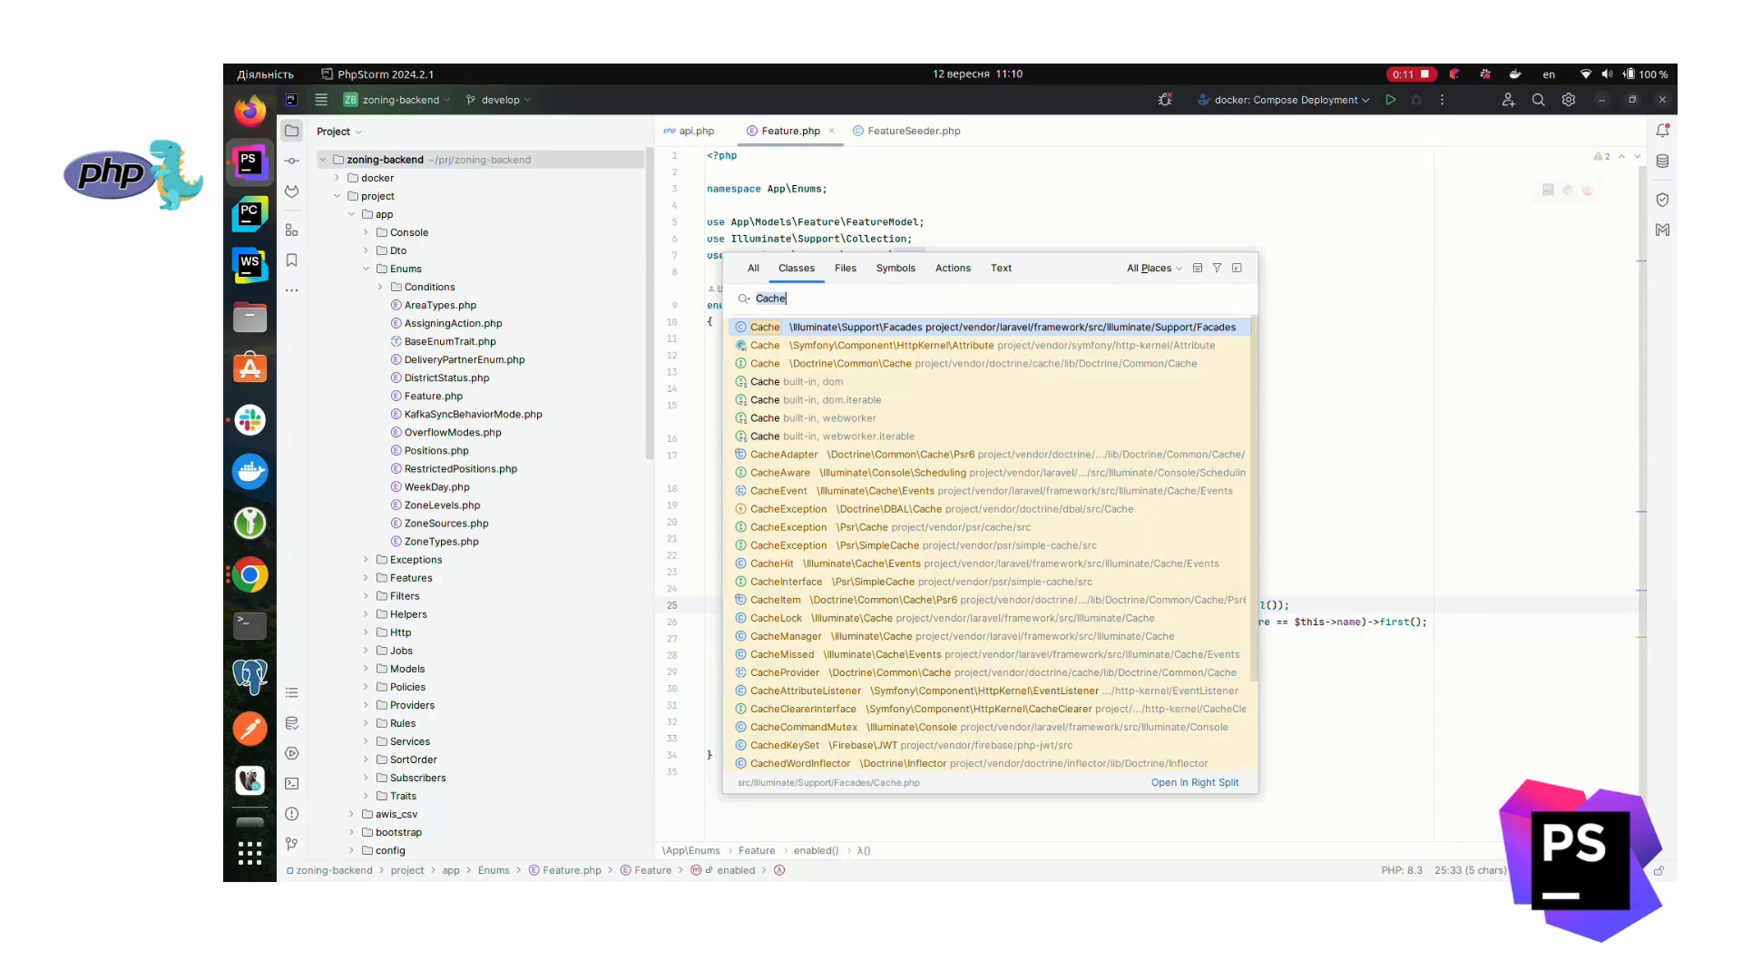
{"action": "left_click", "coordinate": [764, 327]}
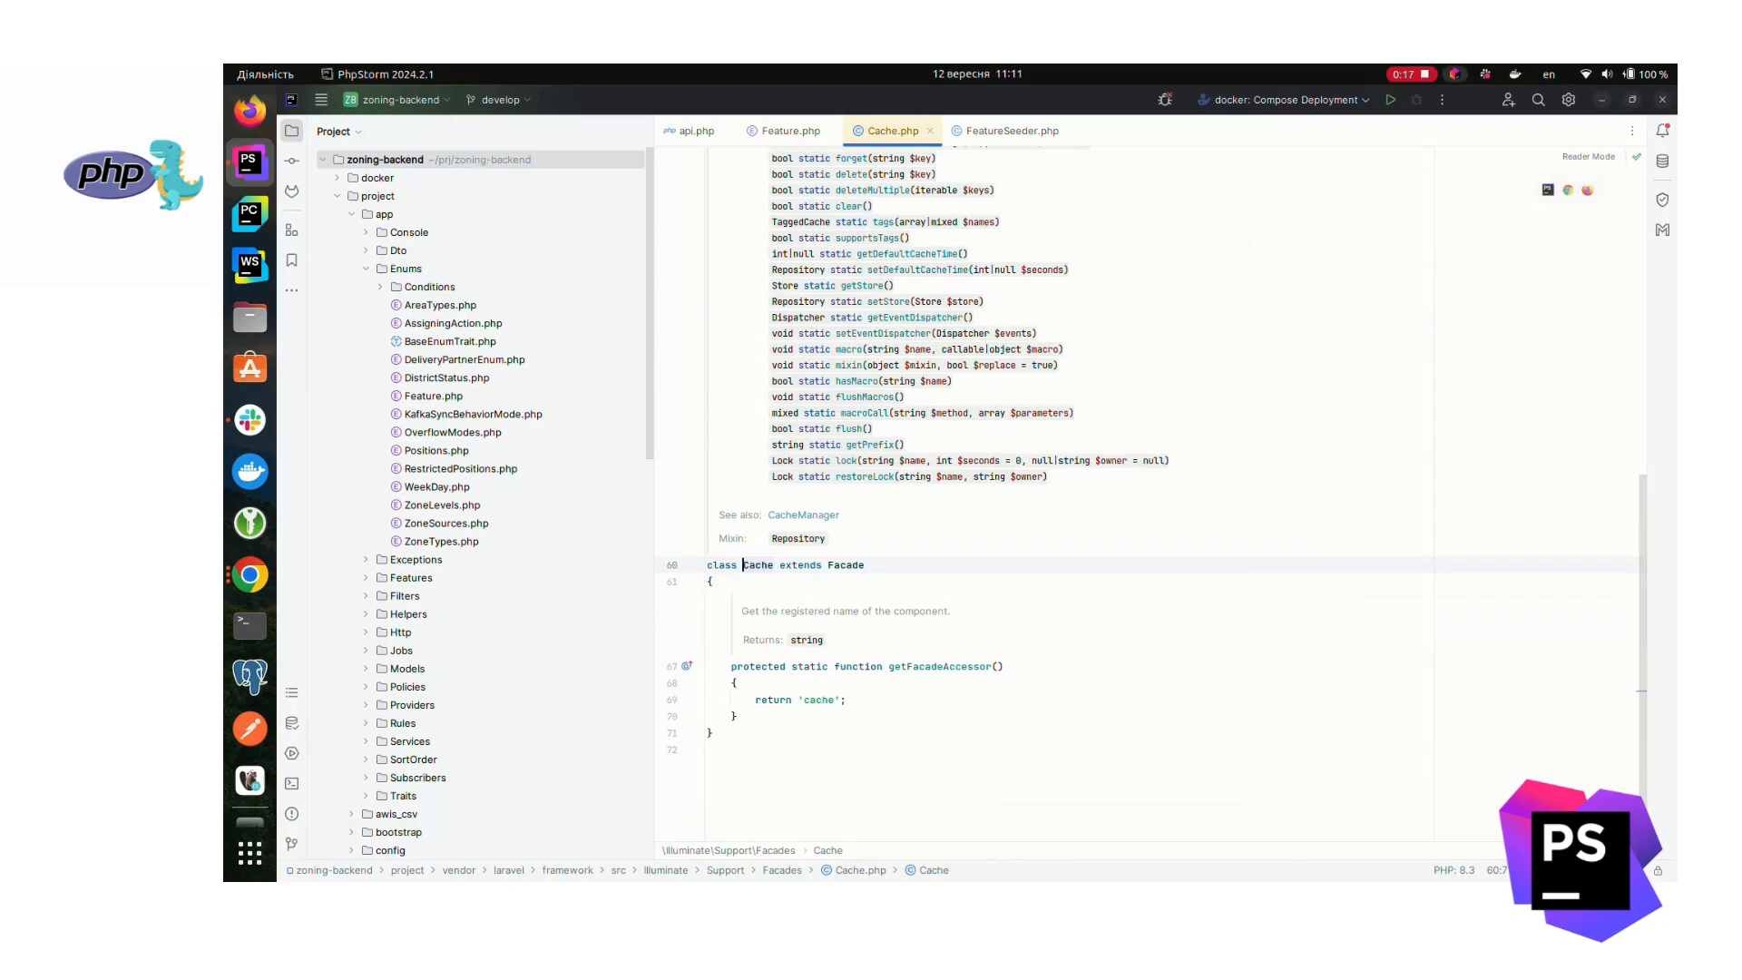
{"action": "left_click", "coordinate": [788, 130]}
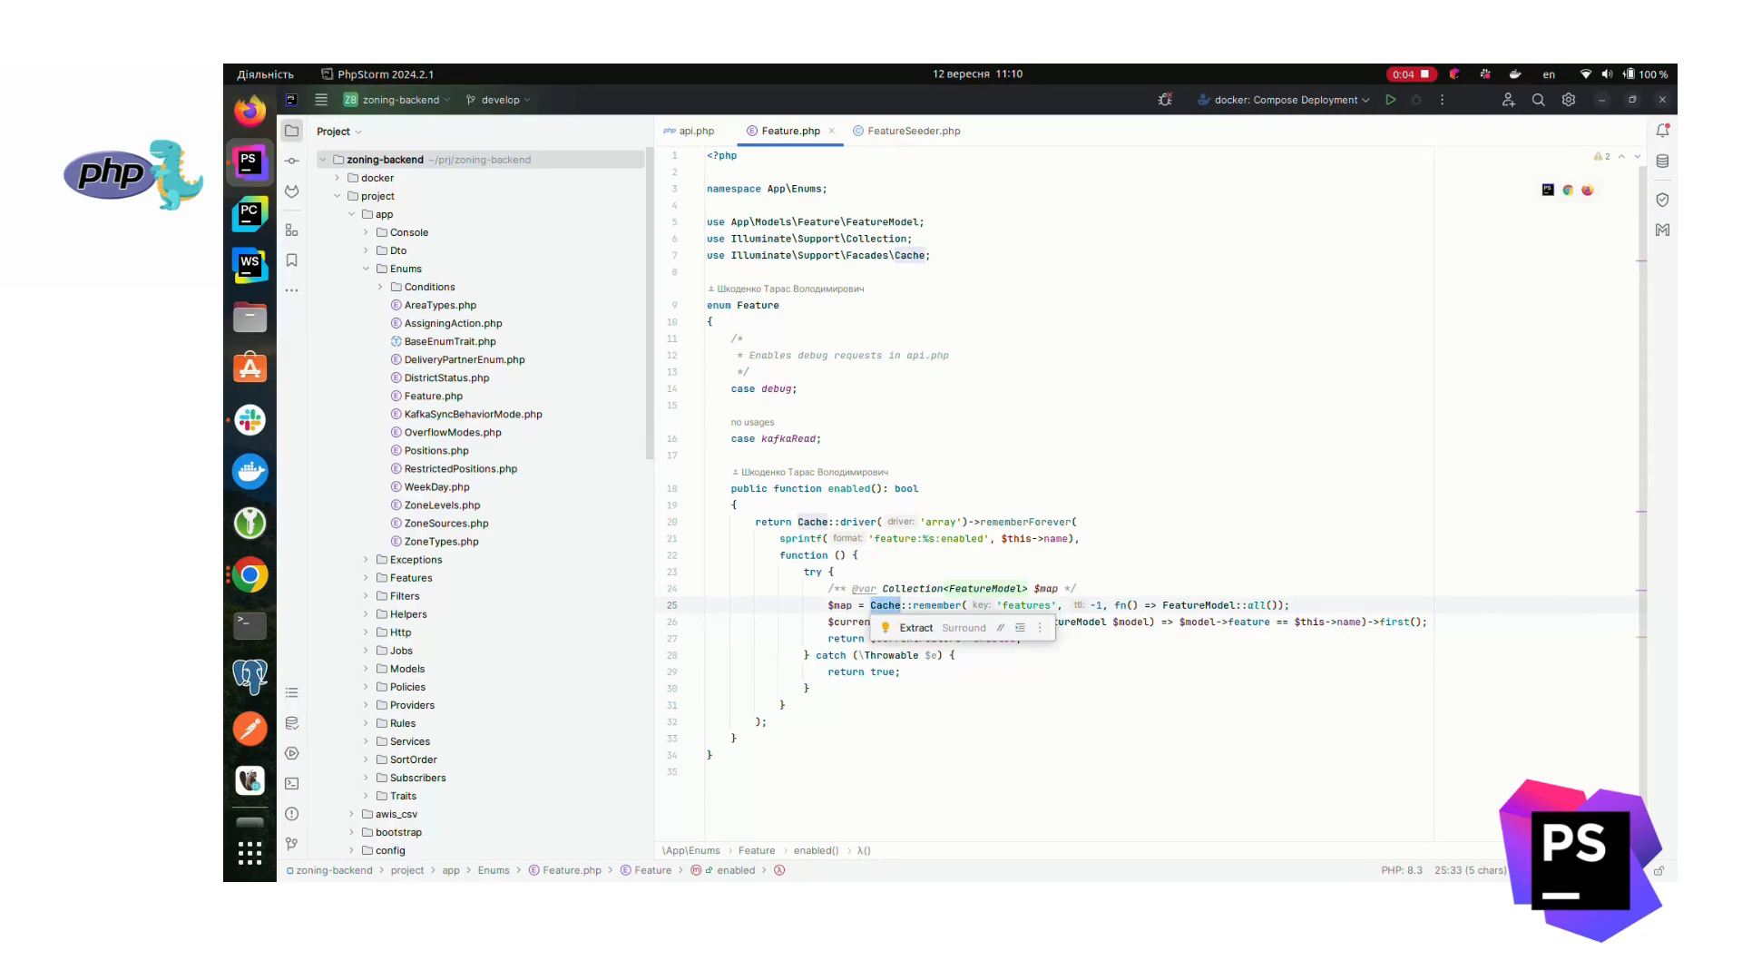
Step: Search Classes for 'Cache' and open the Illuminate\Support\Facades Cache entry
{"action": "type", "text": "Cache"}
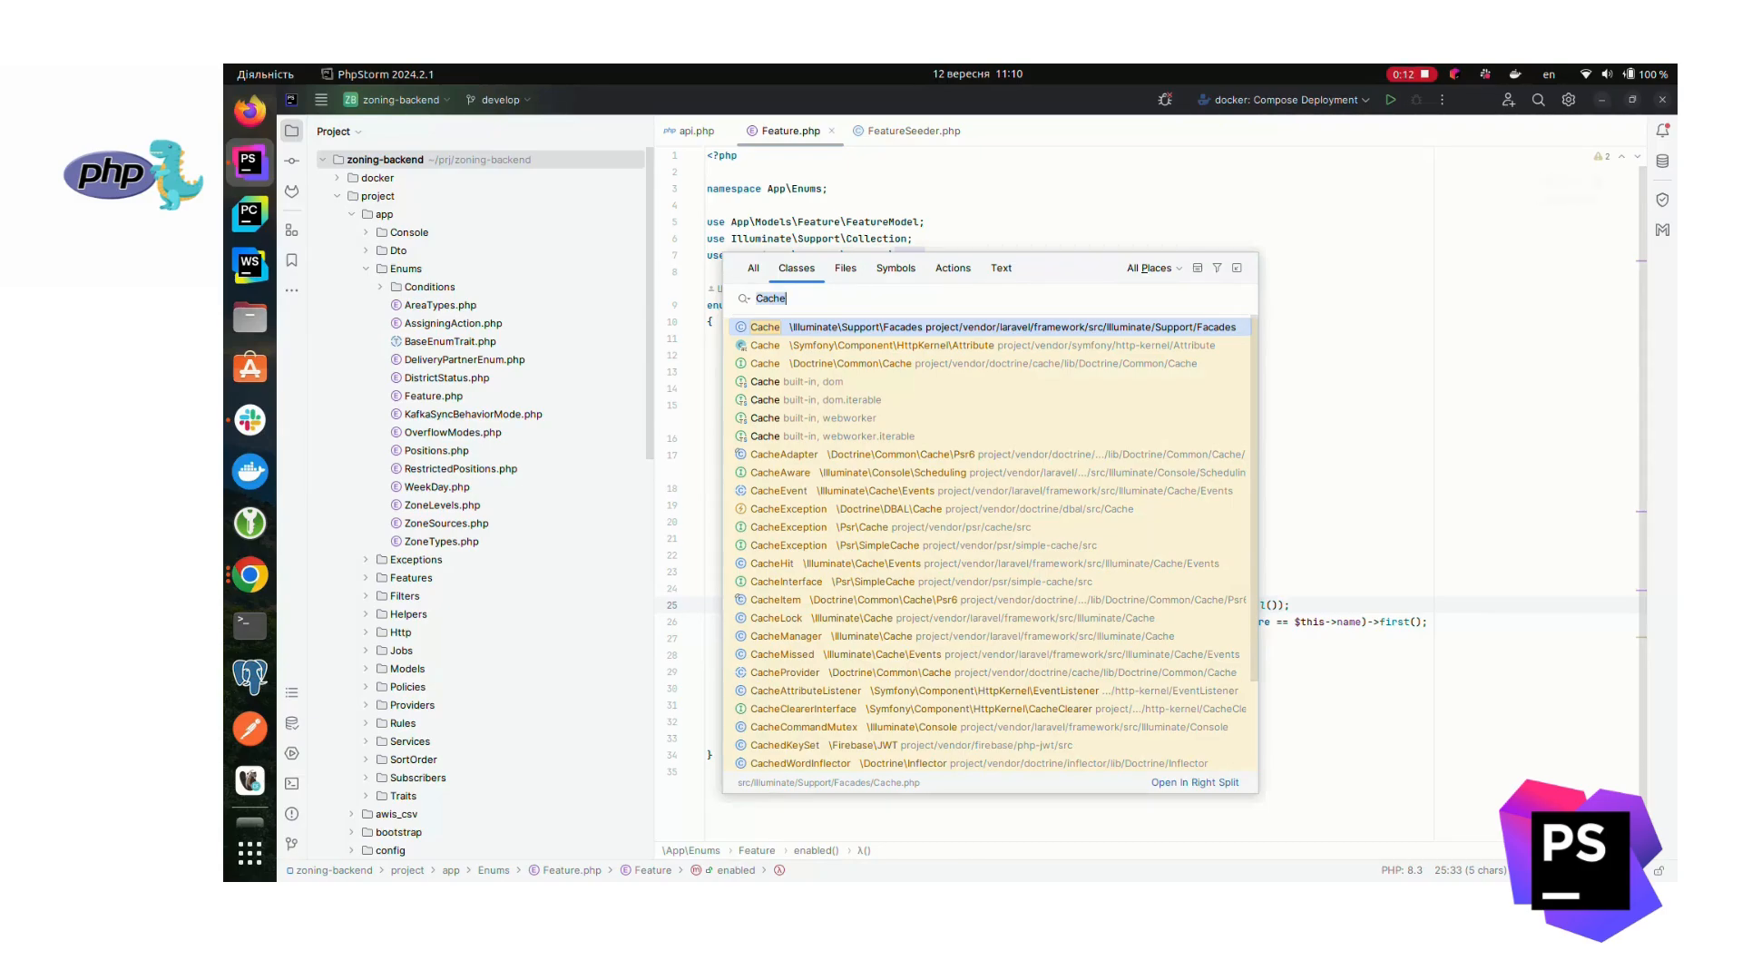
{"action": "left_click", "coordinate": [765, 327]}
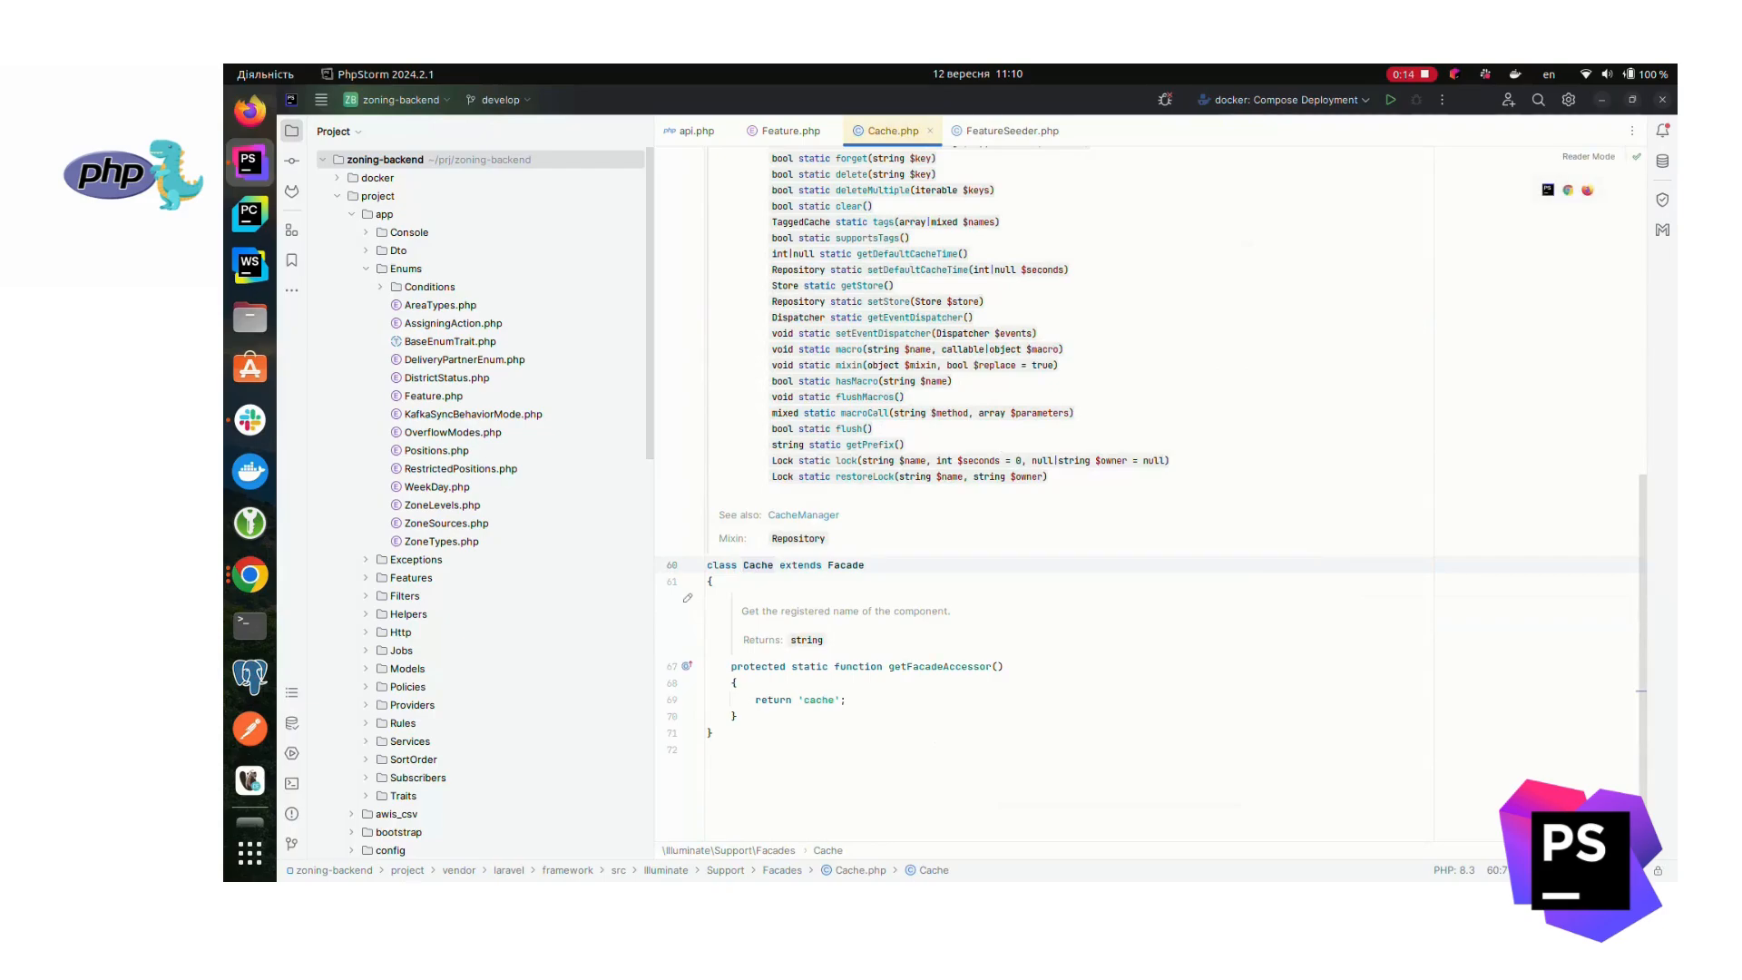